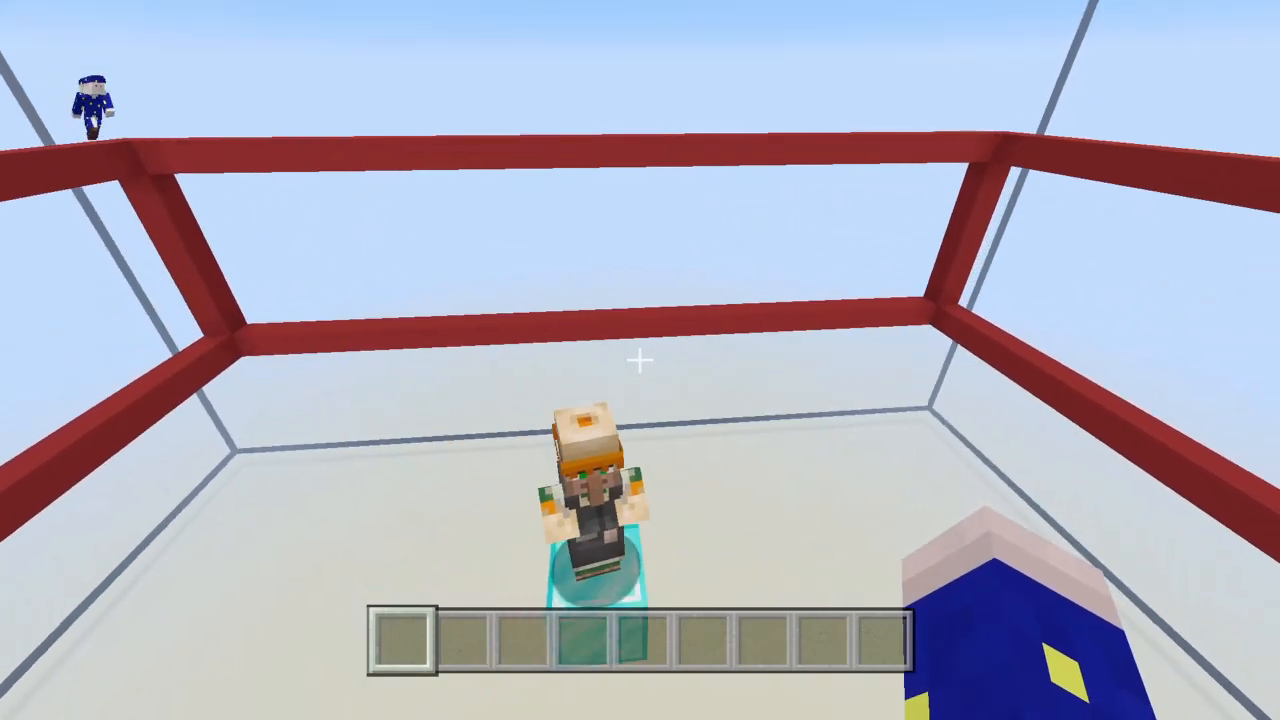
mouse_move(640, 360)
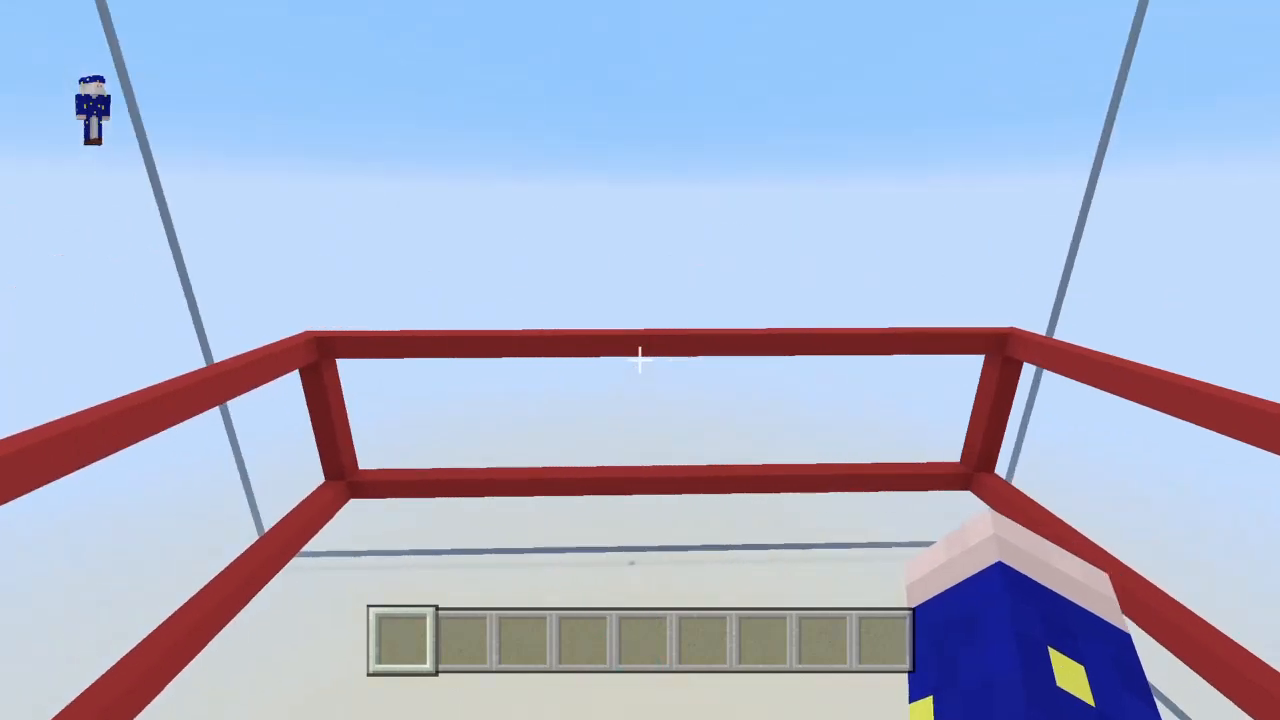
mouse_move(640, 360)
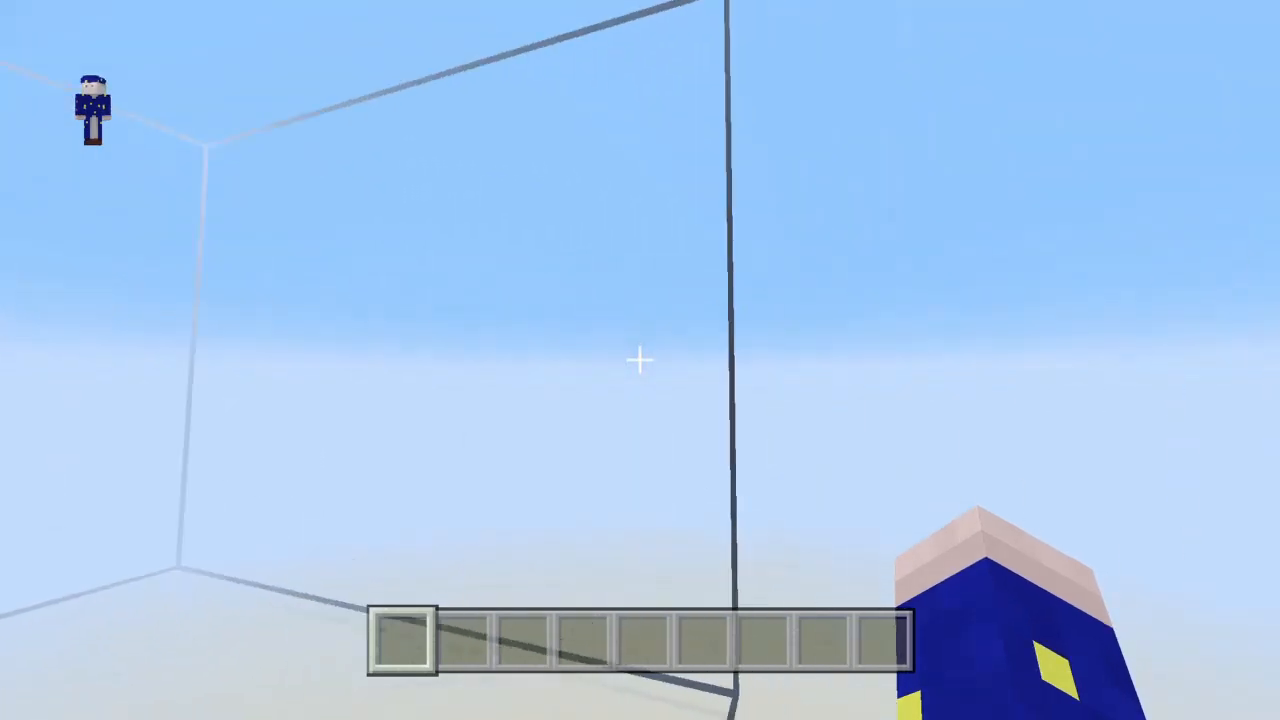
mouse_move(640, 360)
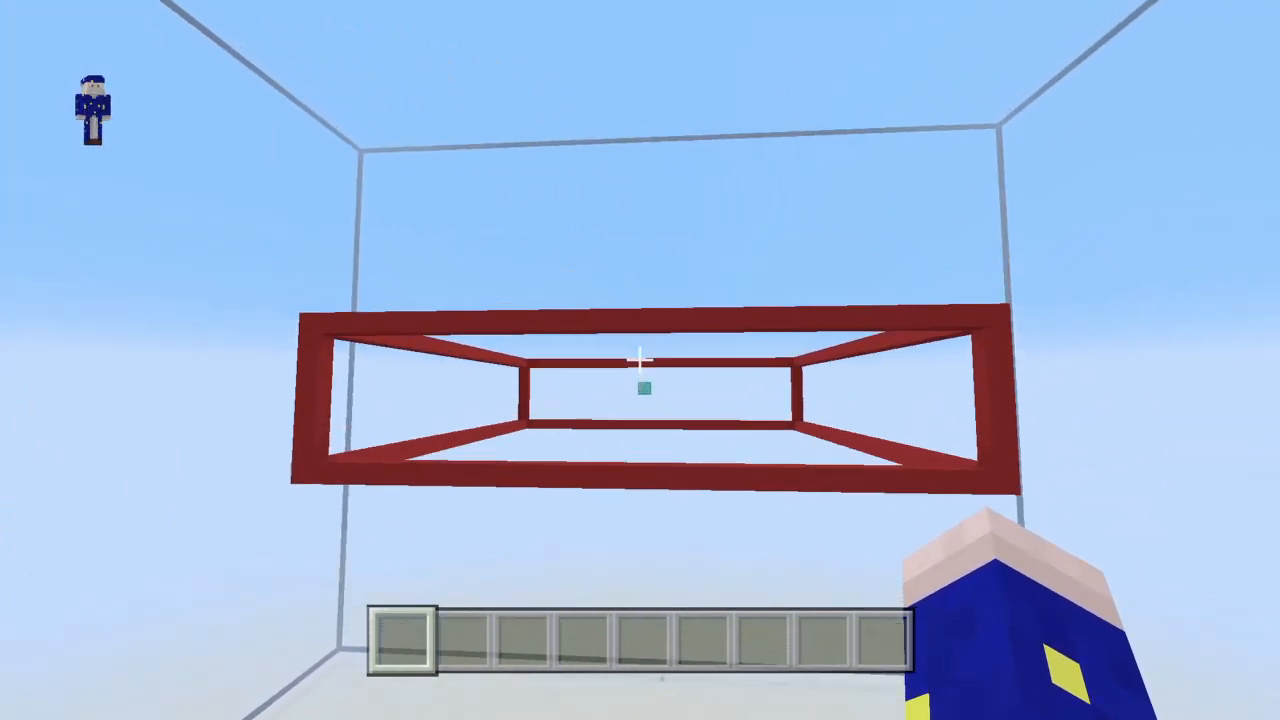
mouse_move(640, 360)
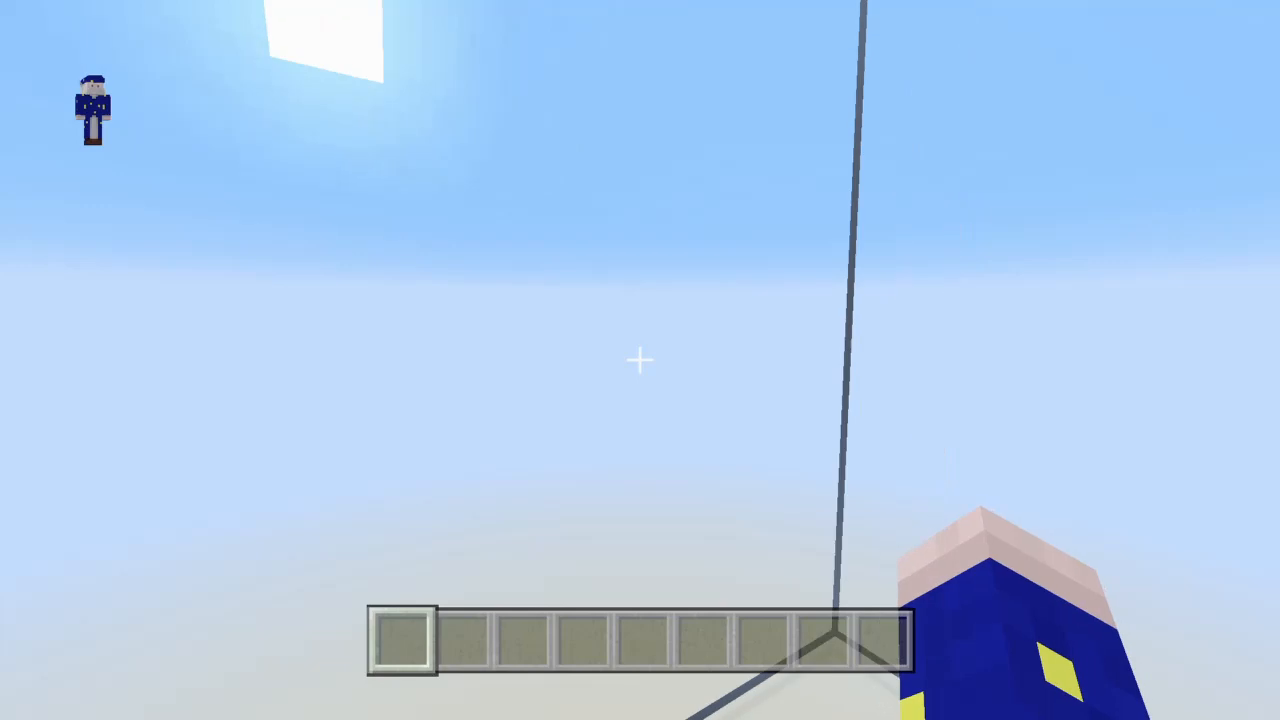
mouse_move(640, 360)
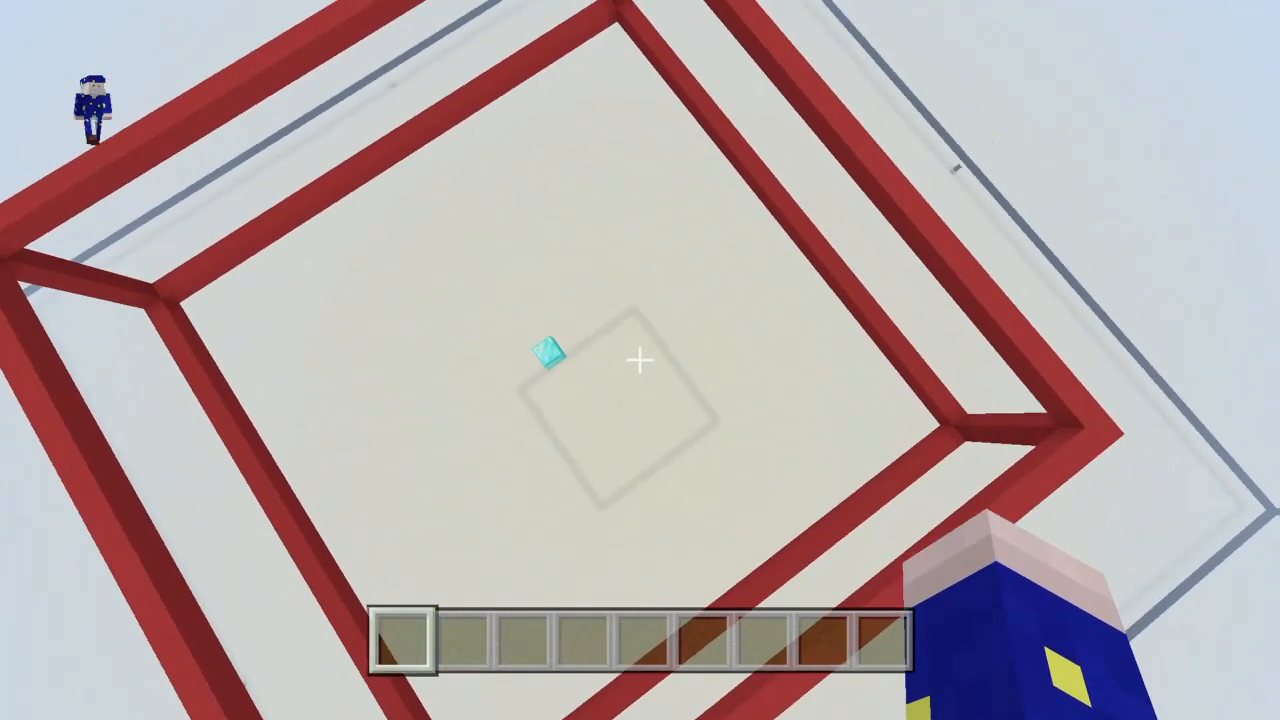
mouse_move(640, 360)
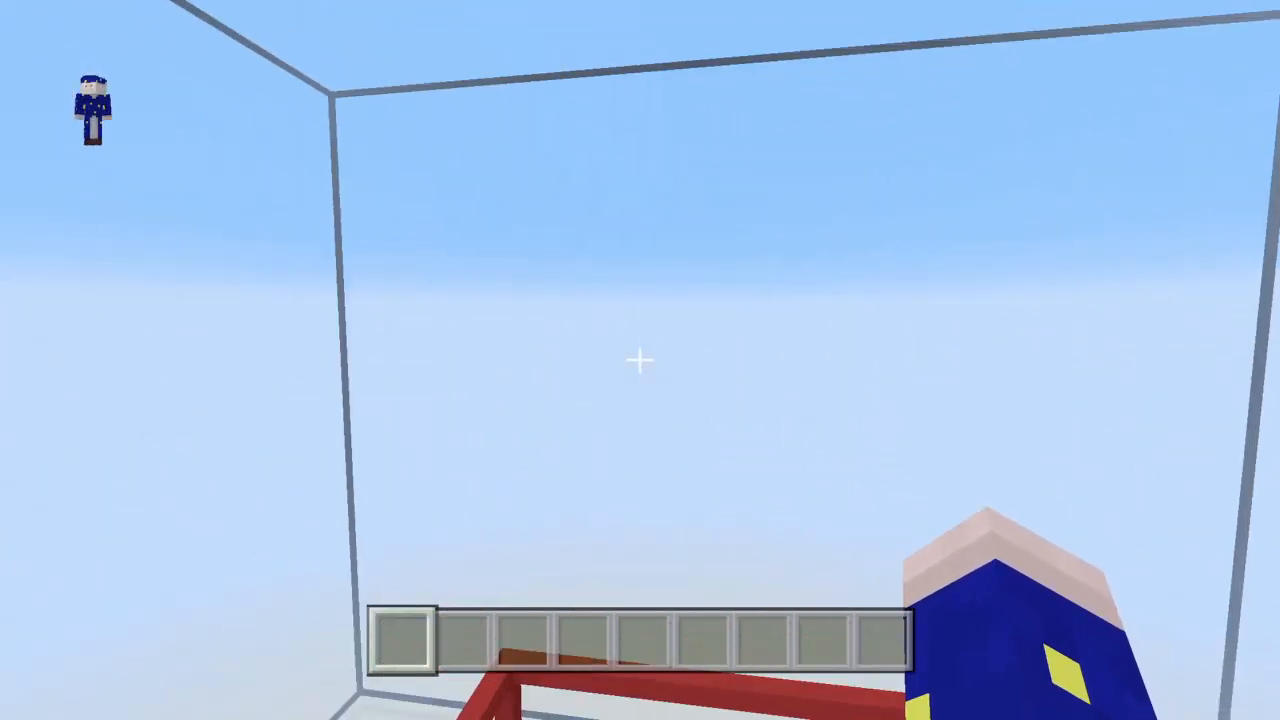
mouse_move(640, 360)
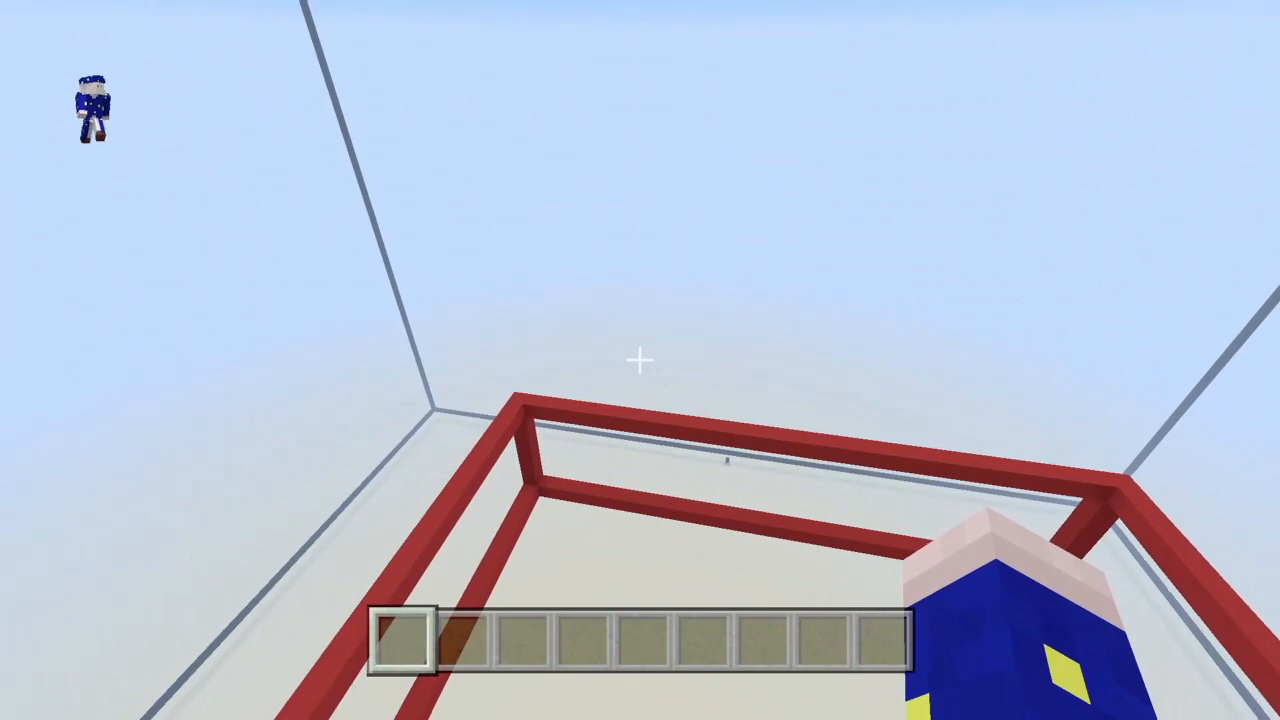
mouse_move(640, 360)
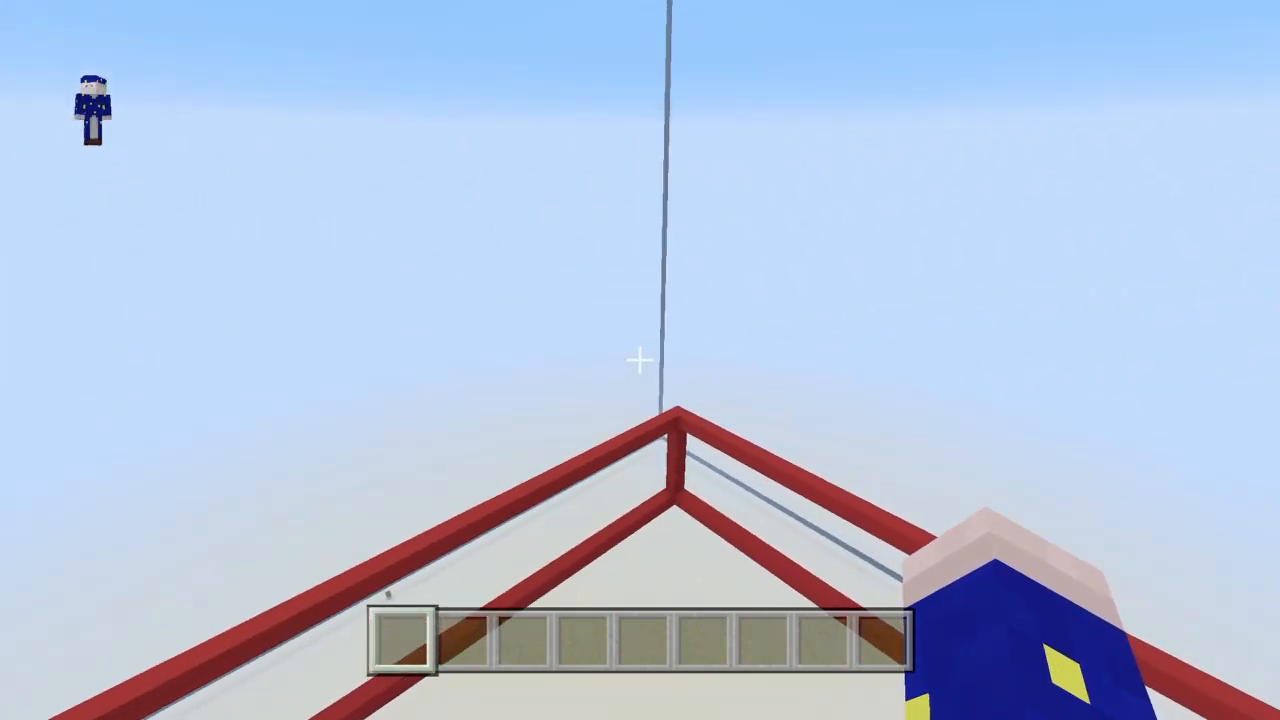
mouse_move(640, 360)
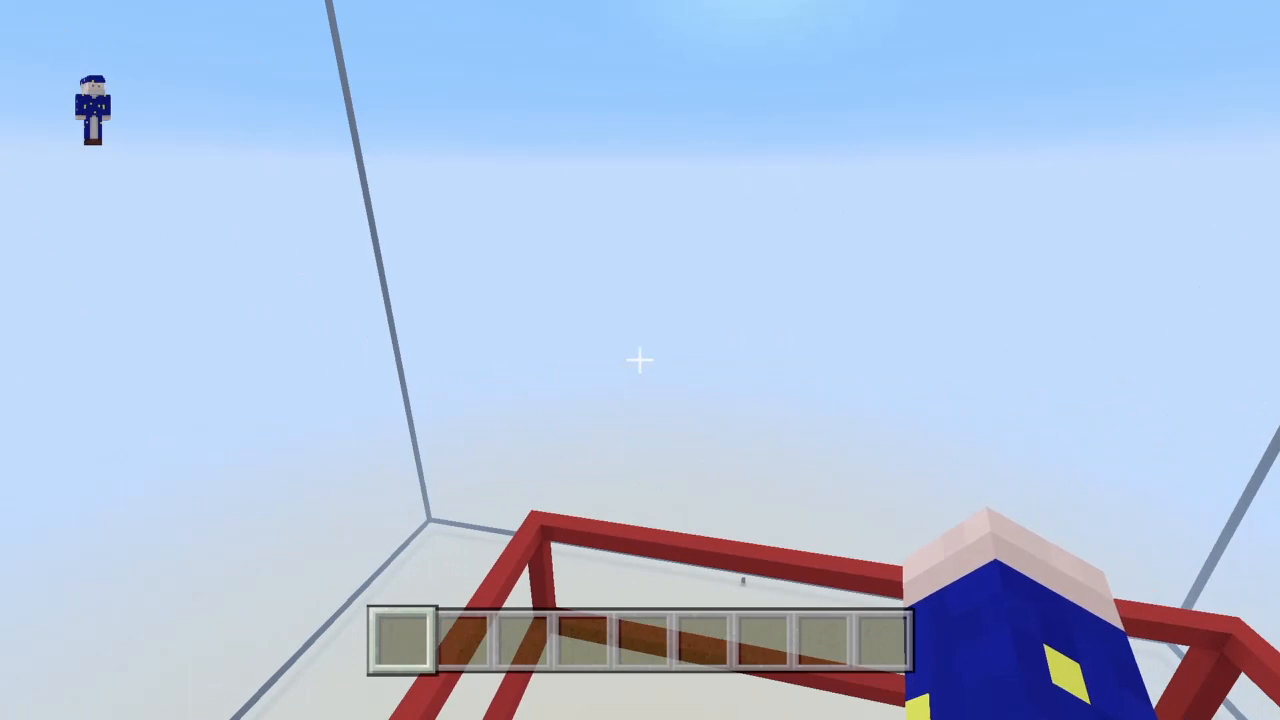